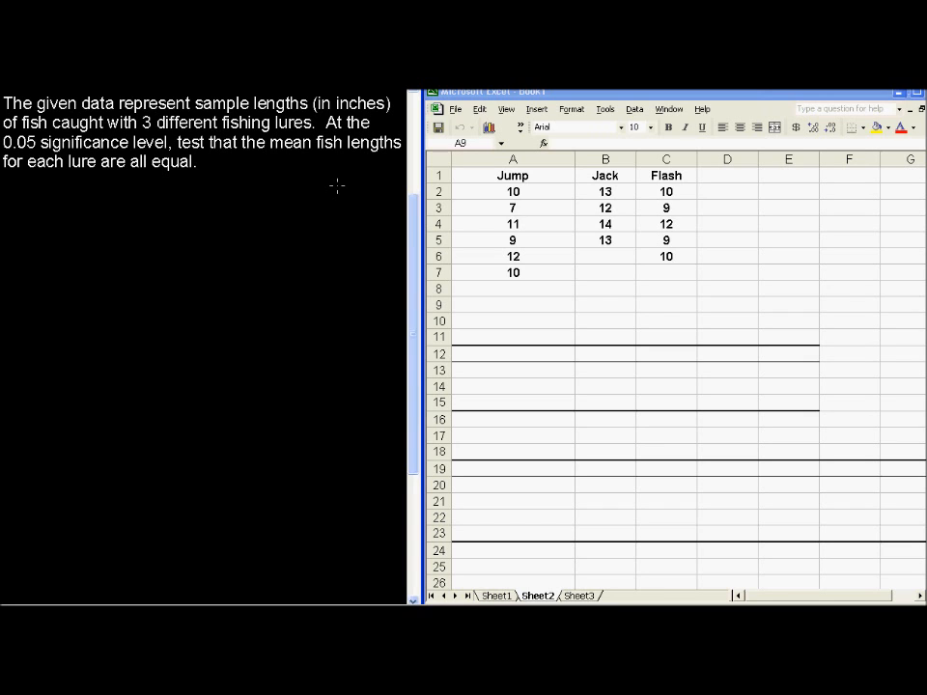
mouse_move(344, 205)
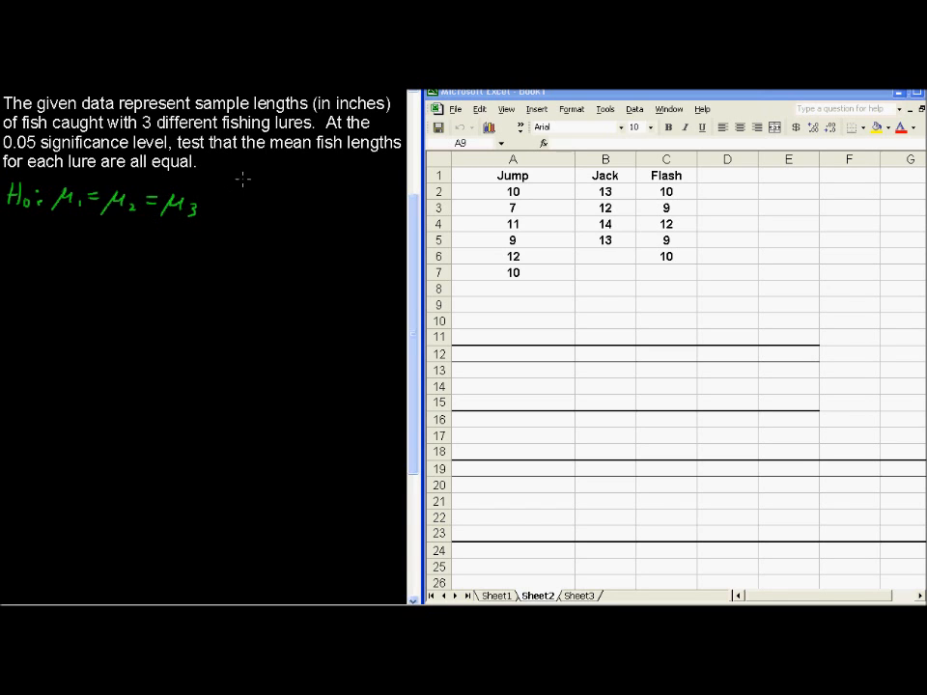
mouse_move(313, 156)
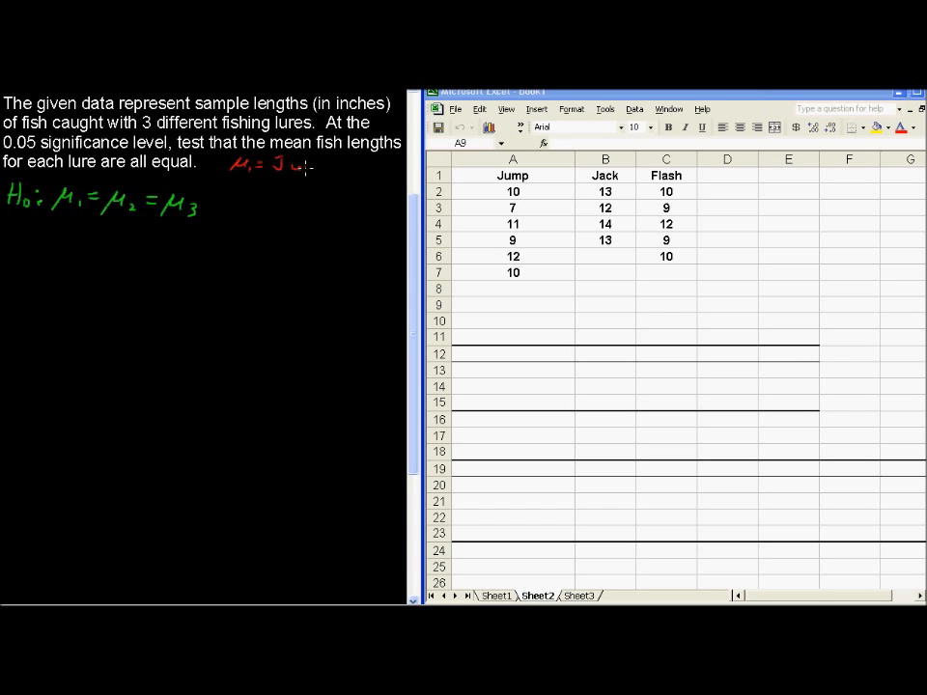
- Write the null hypothesis μ1=μ2=μ3 with μ1 labelled Jump beside the data
type("Jump")
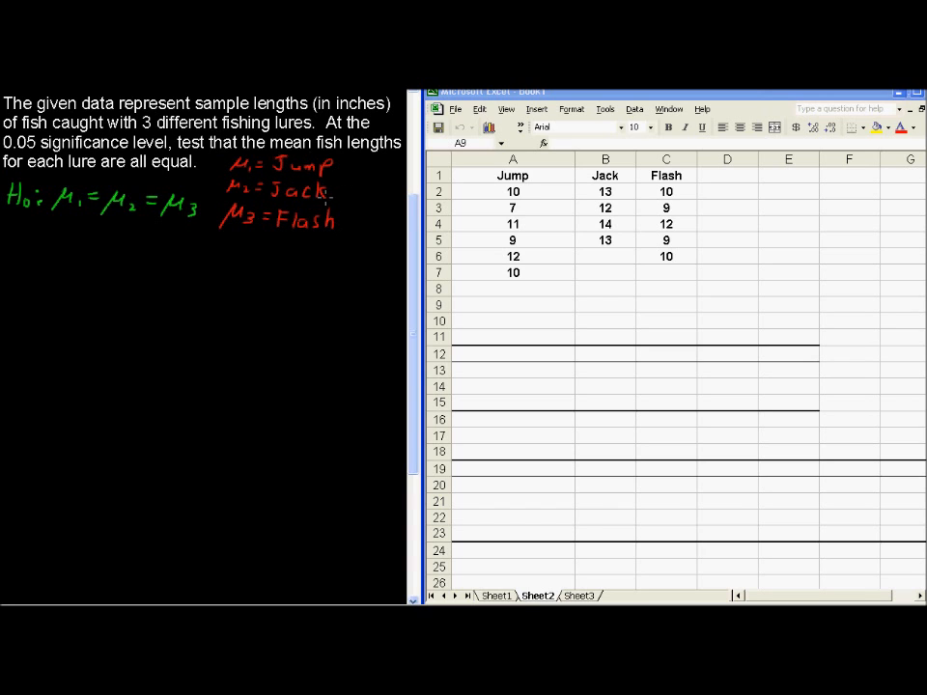
mouse_move(170, 261)
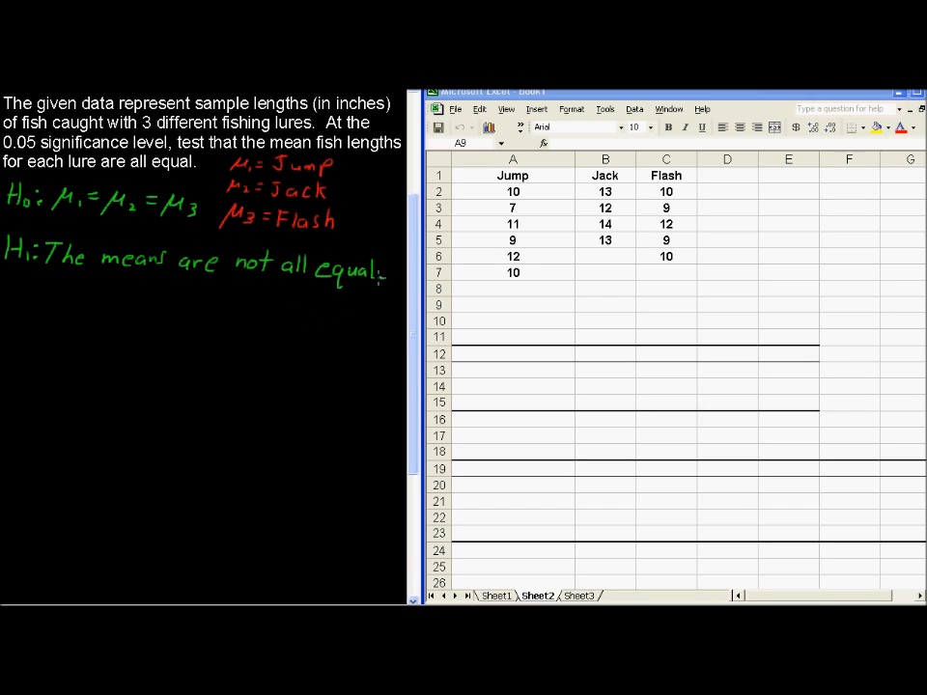
mouse_move(75, 292)
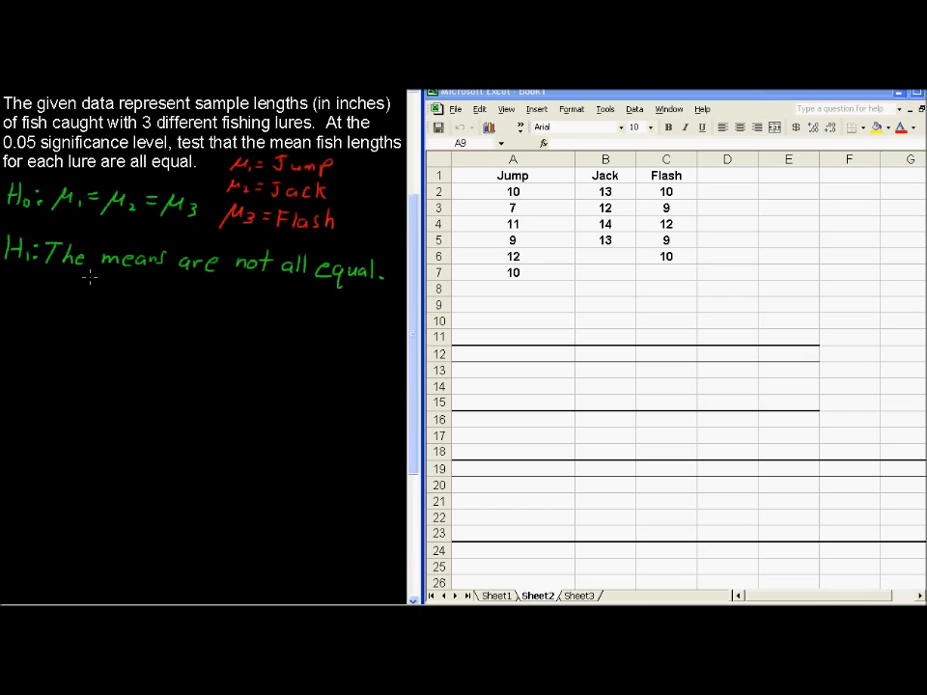
mouse_move(15, 294)
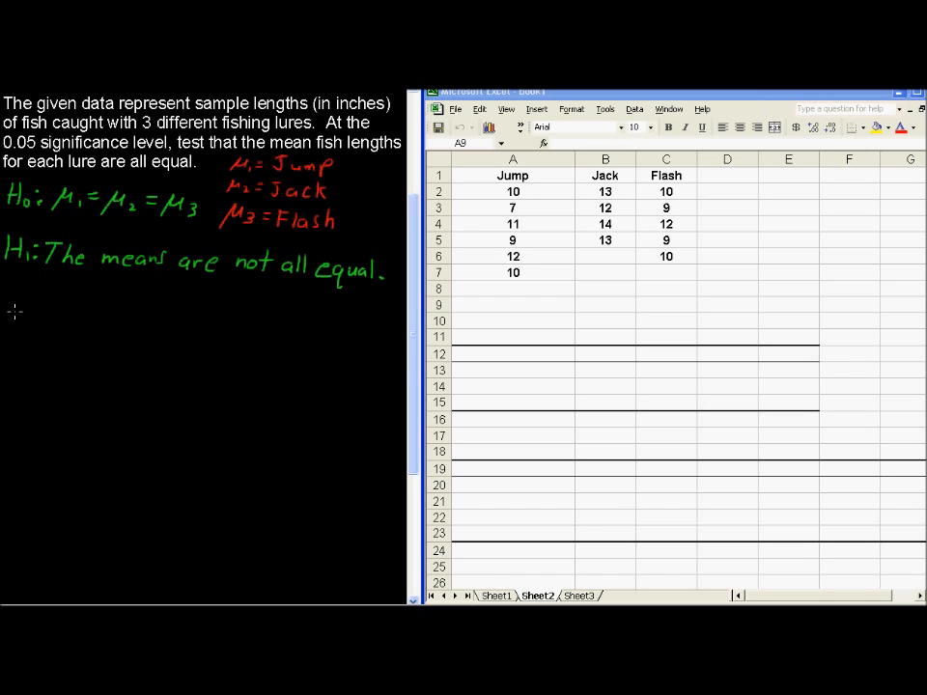
- Write a 'P-Value:' heading below the hypotheses and select cell A9 for the output
type("P-")
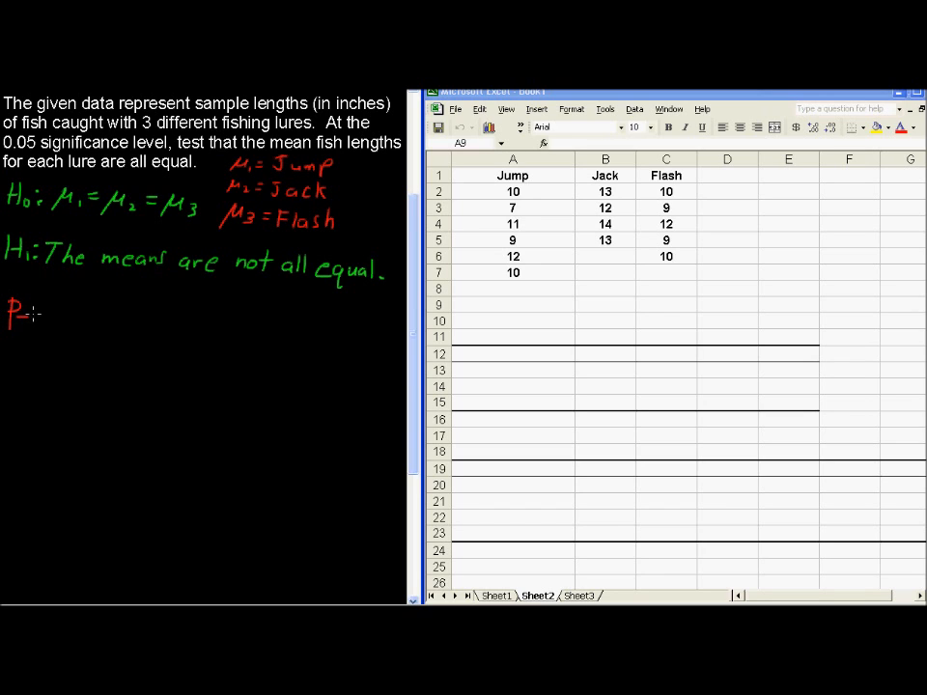
type("Value:")
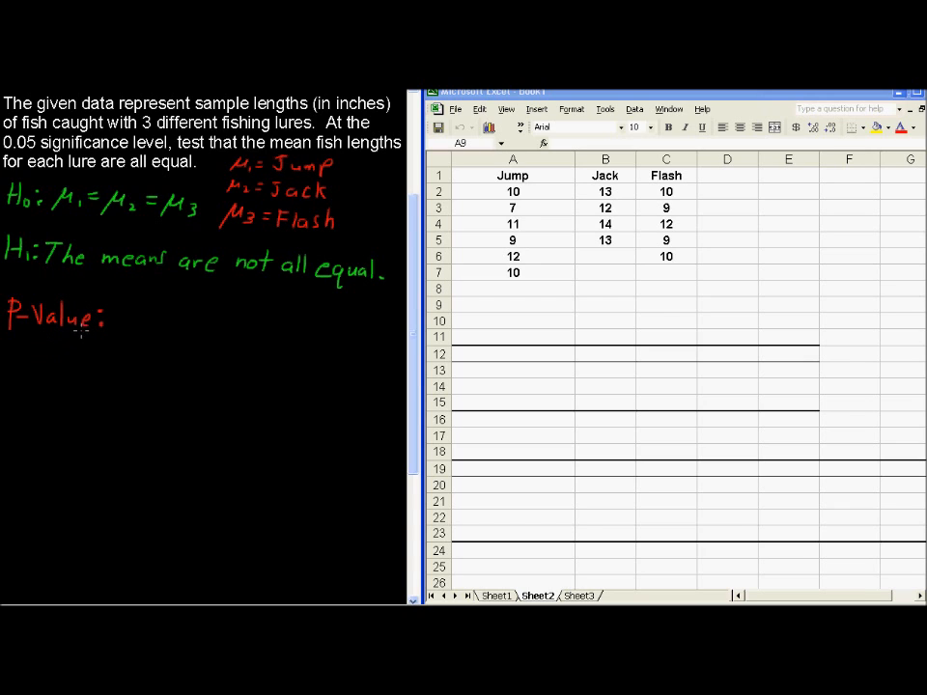
mouse_move(49, 370)
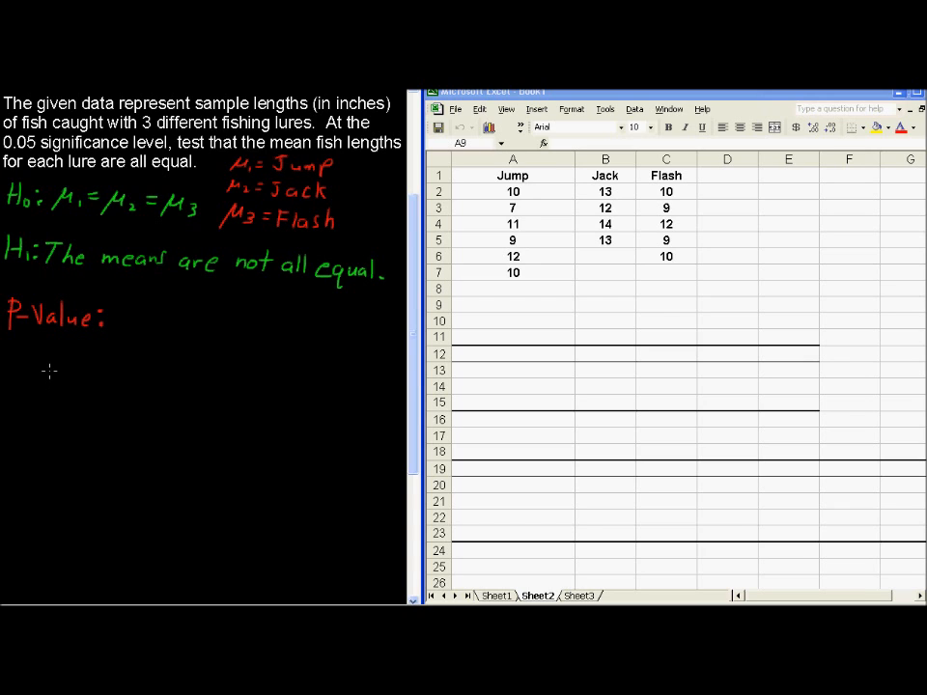
mouse_move(54, 359)
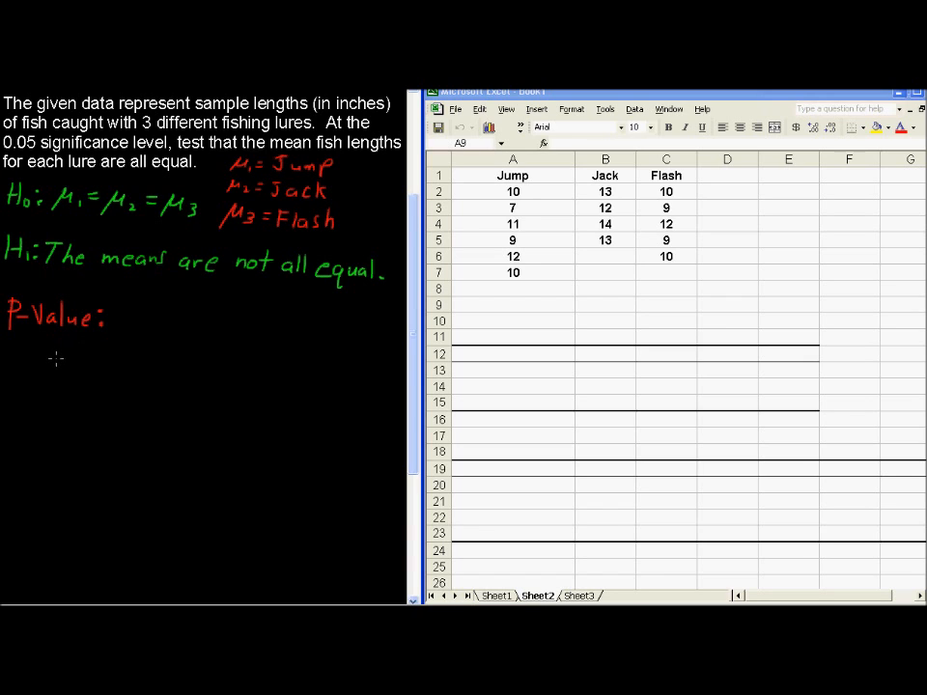
mouse_move(244, 336)
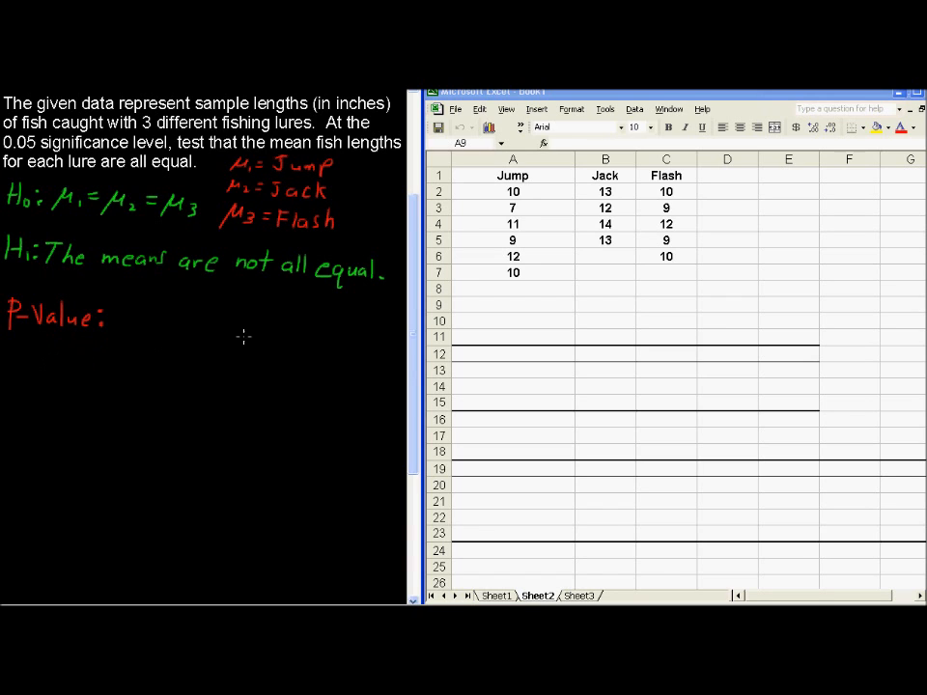
left_click(514, 305)
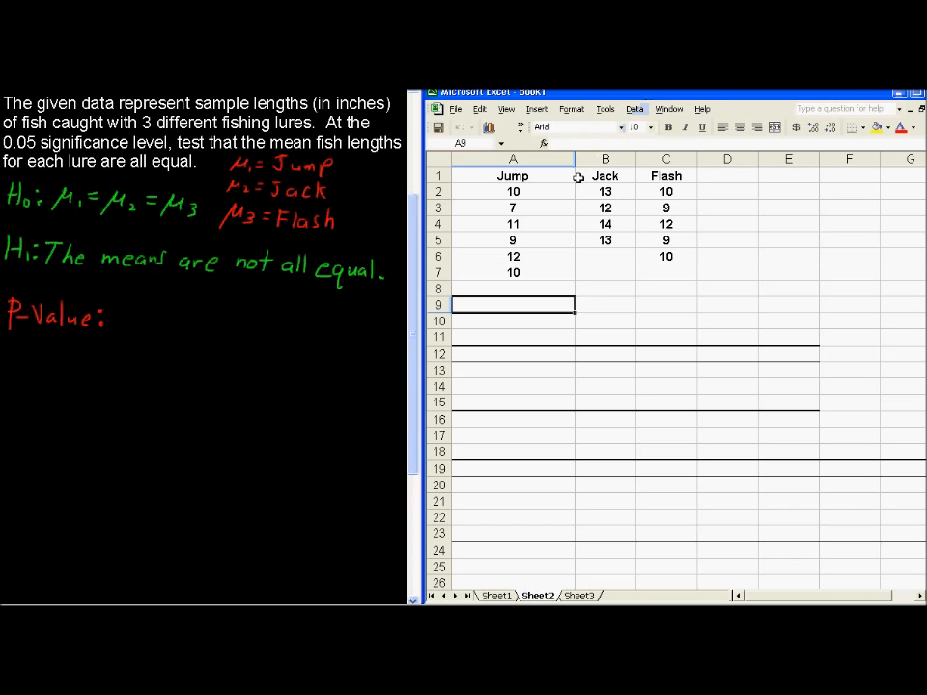
mouse_move(669, 108)
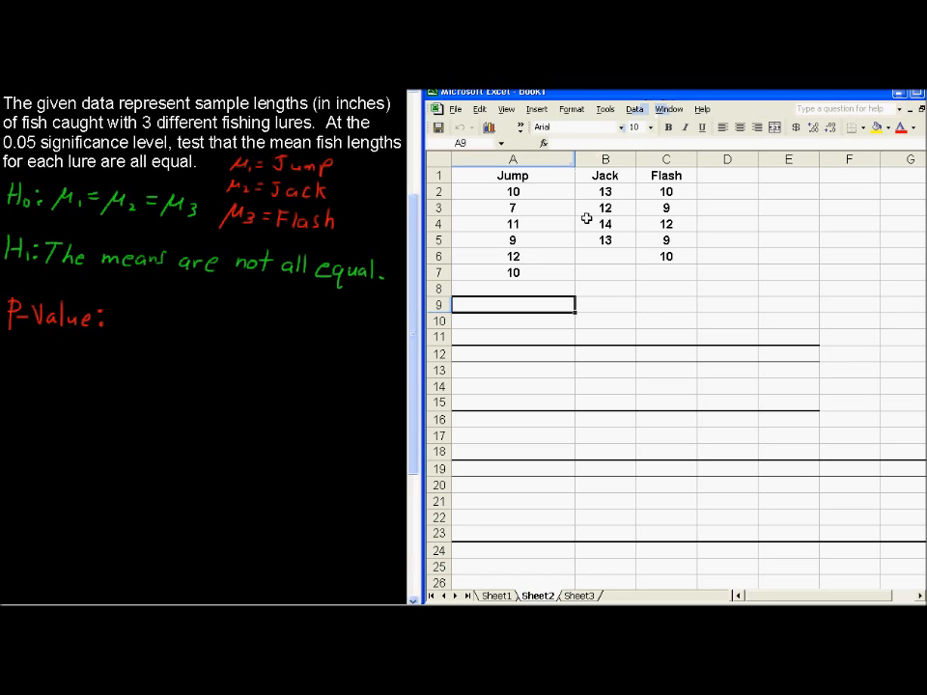
mouse_move(595, 240)
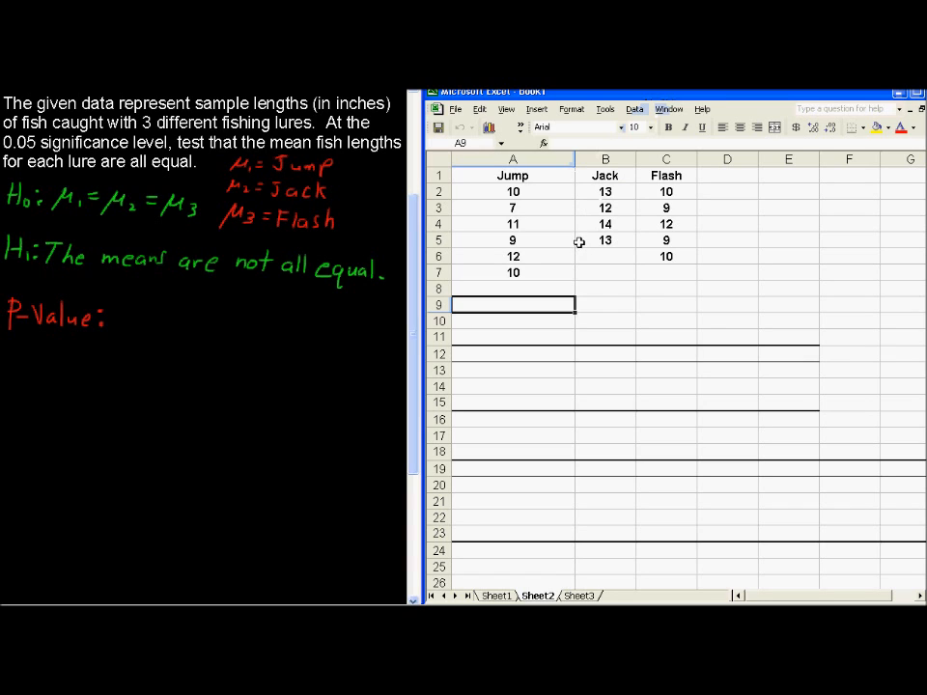
mouse_move(703, 147)
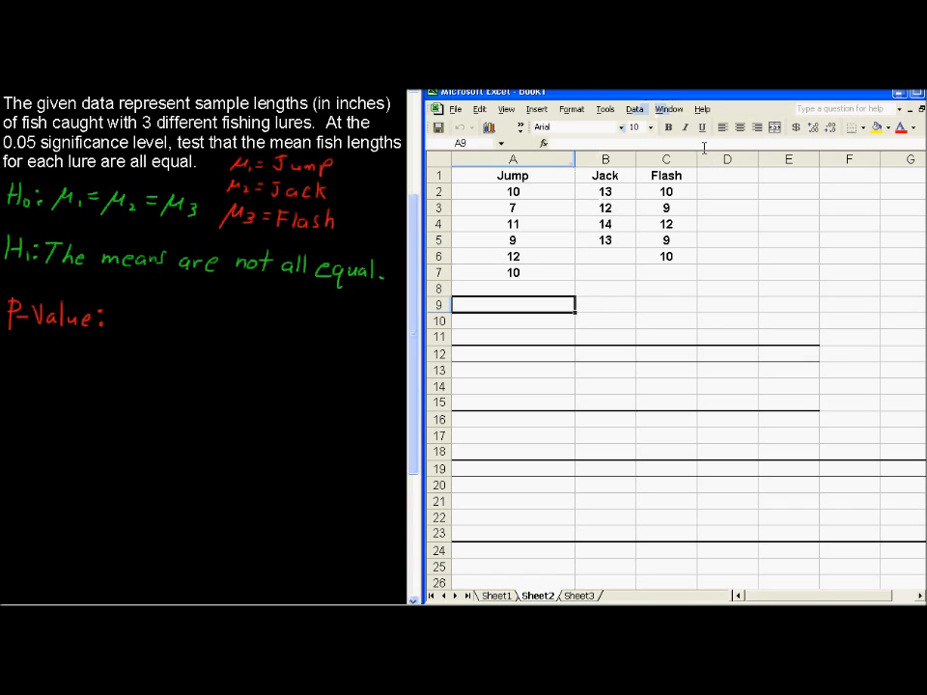
mouse_move(703, 147)
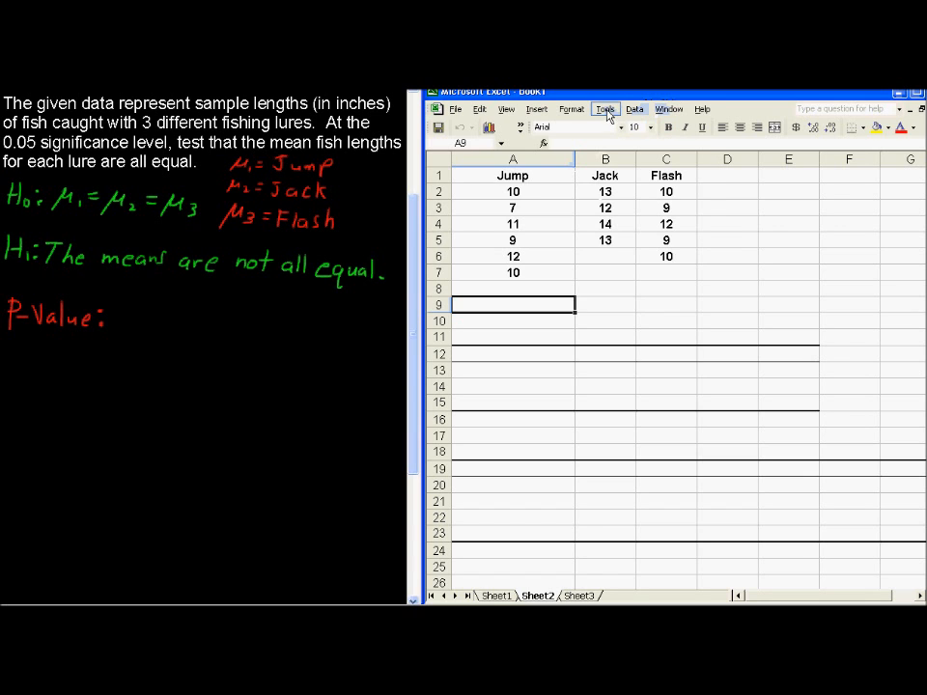
- Enable the Analysis ToolPak add-in and bring up the Data Analysis tool list
left_click(607, 108)
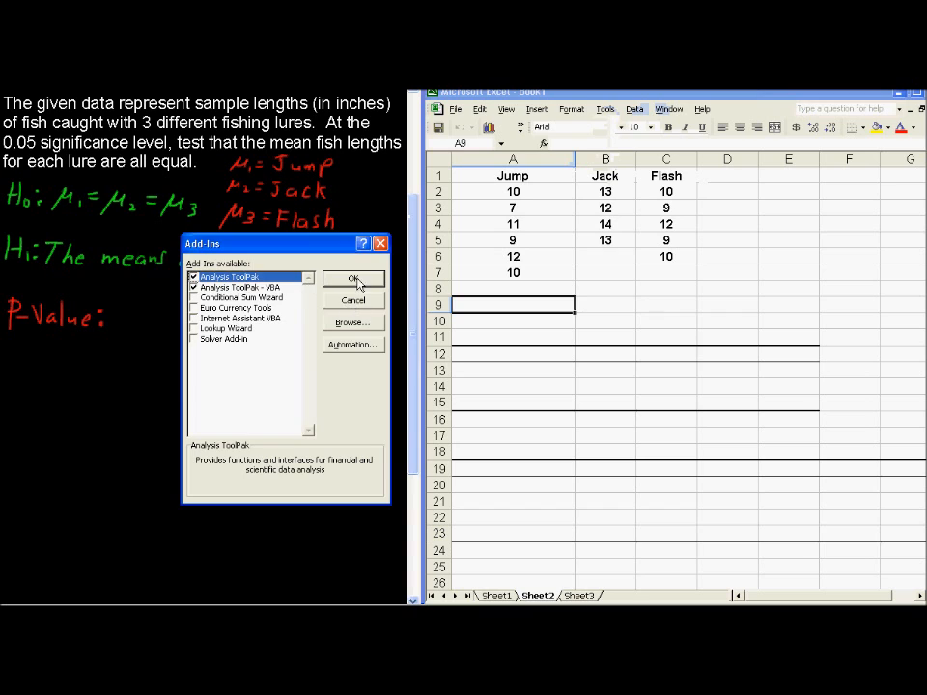
left_click(353, 278)
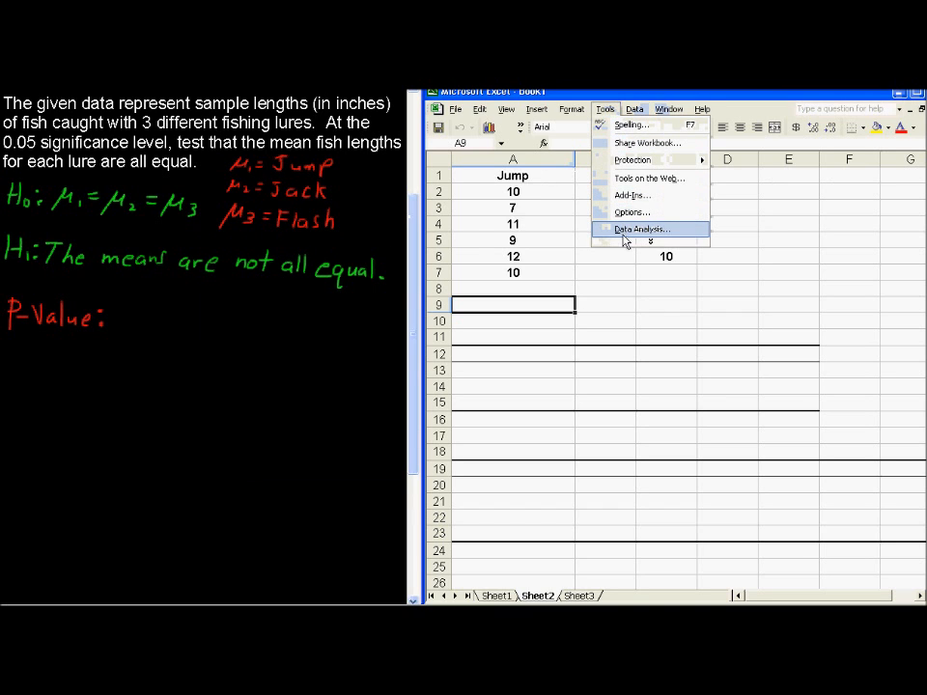
left_click(642, 228)
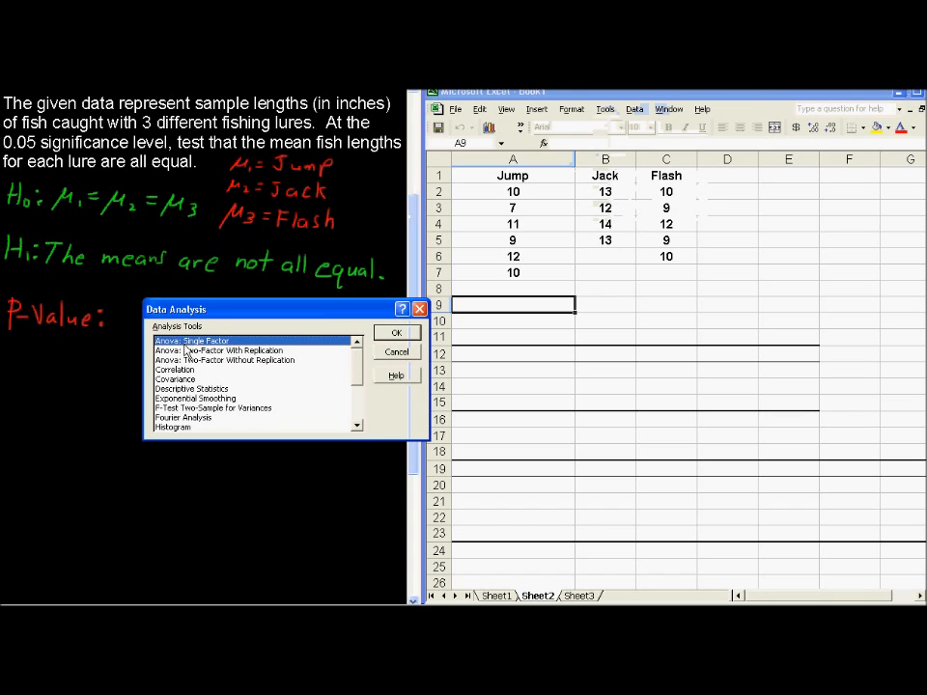
- Choose Anova: Single Factor on A1:C7 with labels, alpha 0.05 and output at A9
left_click(396, 332)
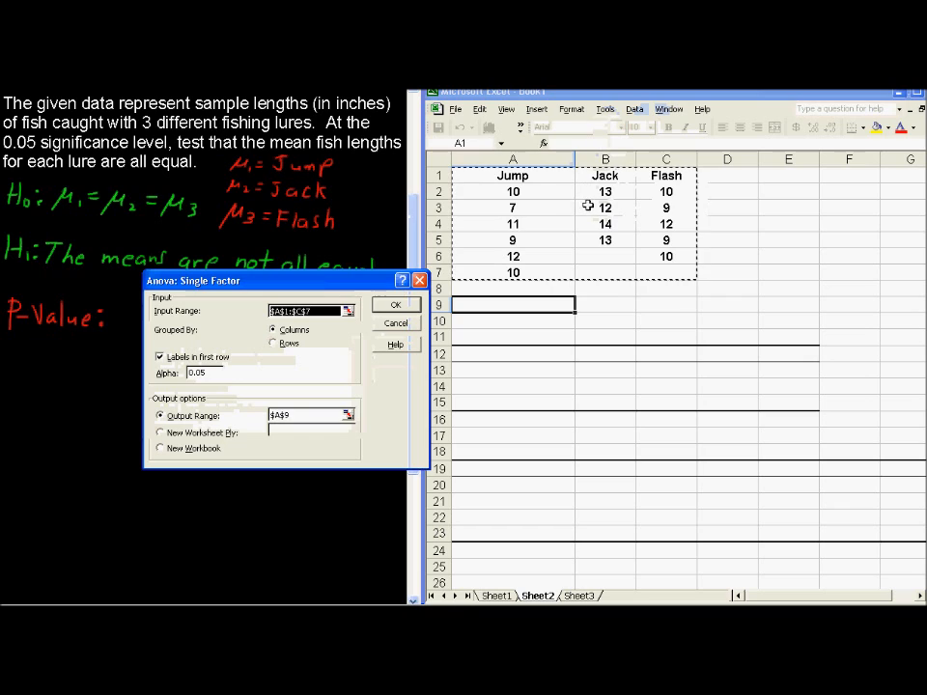
mouse_move(534, 186)
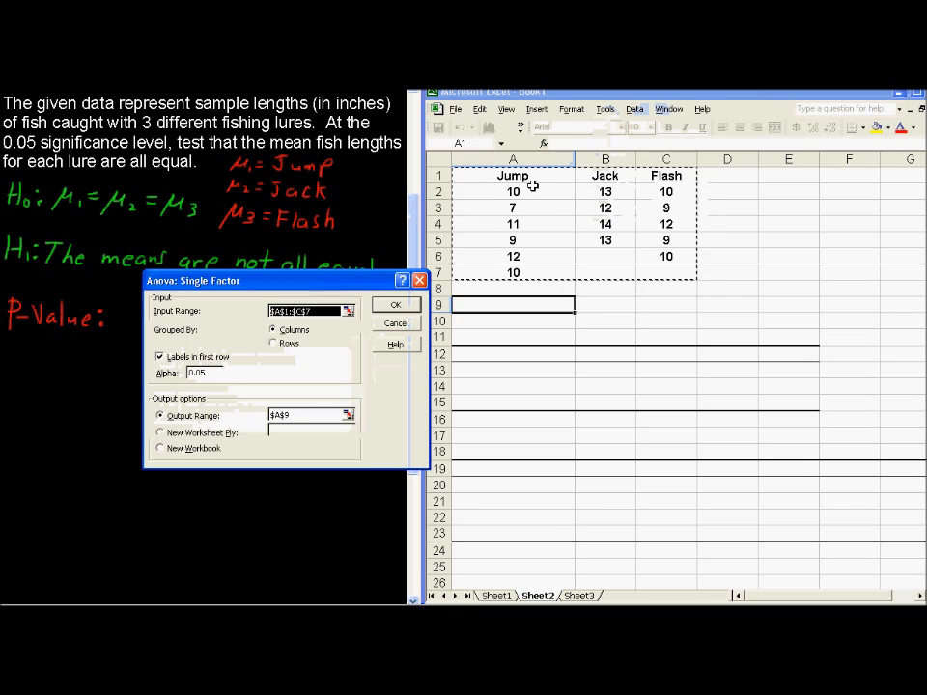
mouse_move(537, 241)
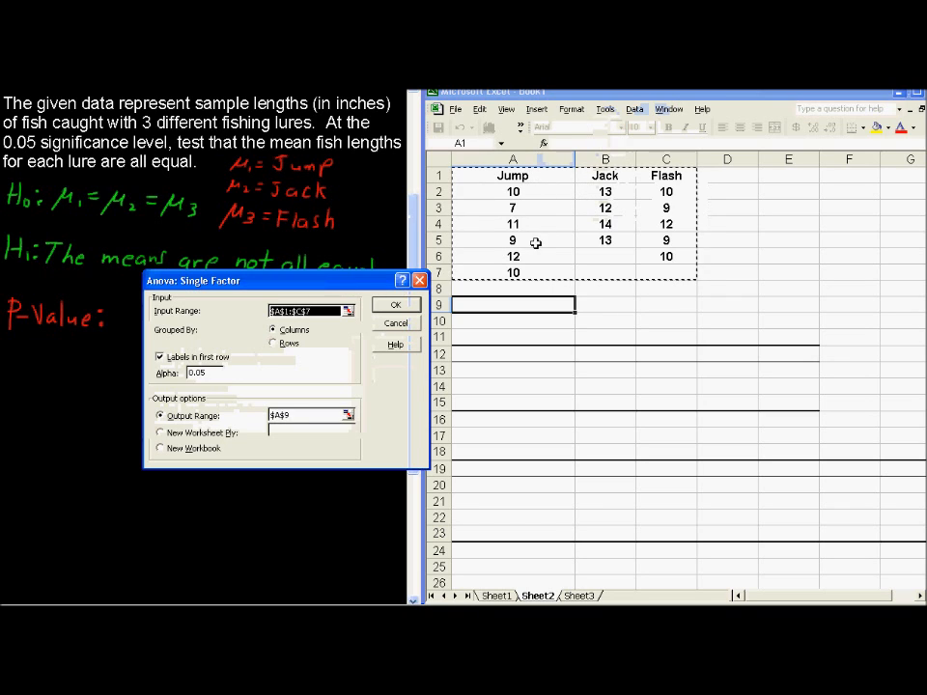
mouse_move(541, 205)
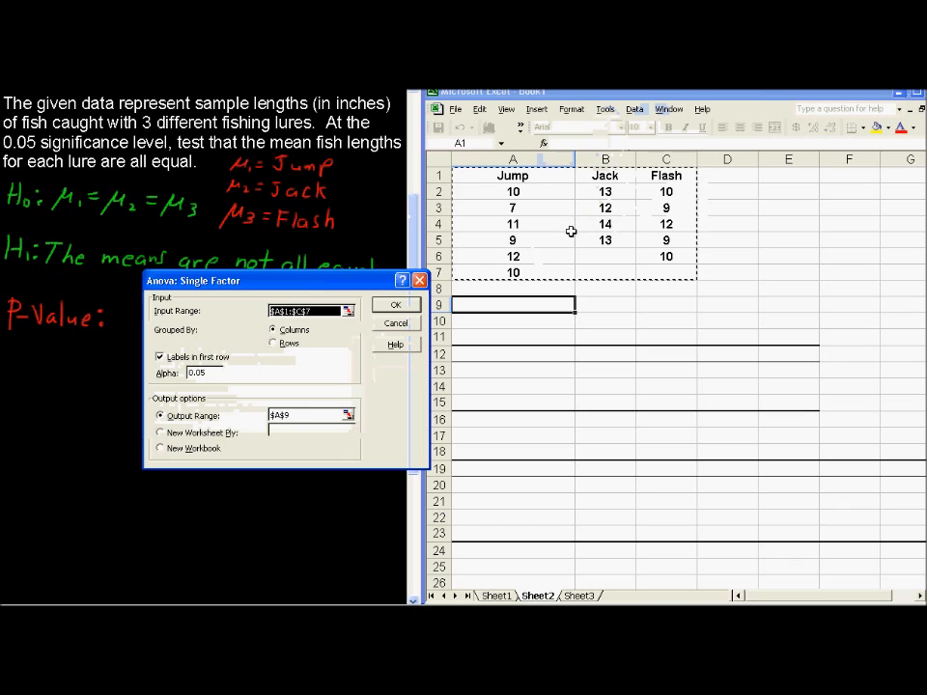
mouse_move(602, 256)
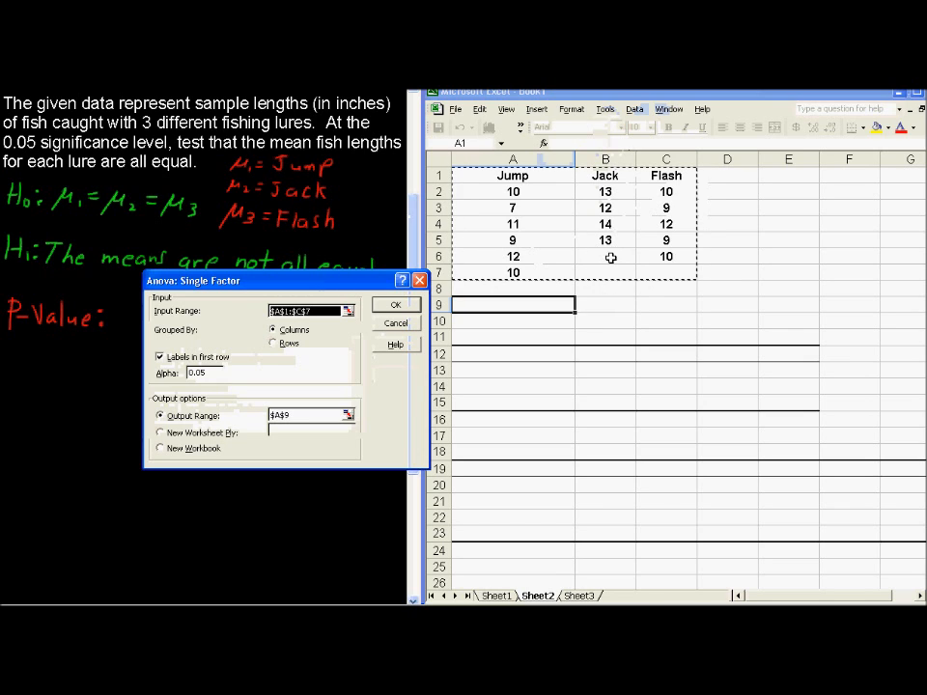
mouse_move(614, 272)
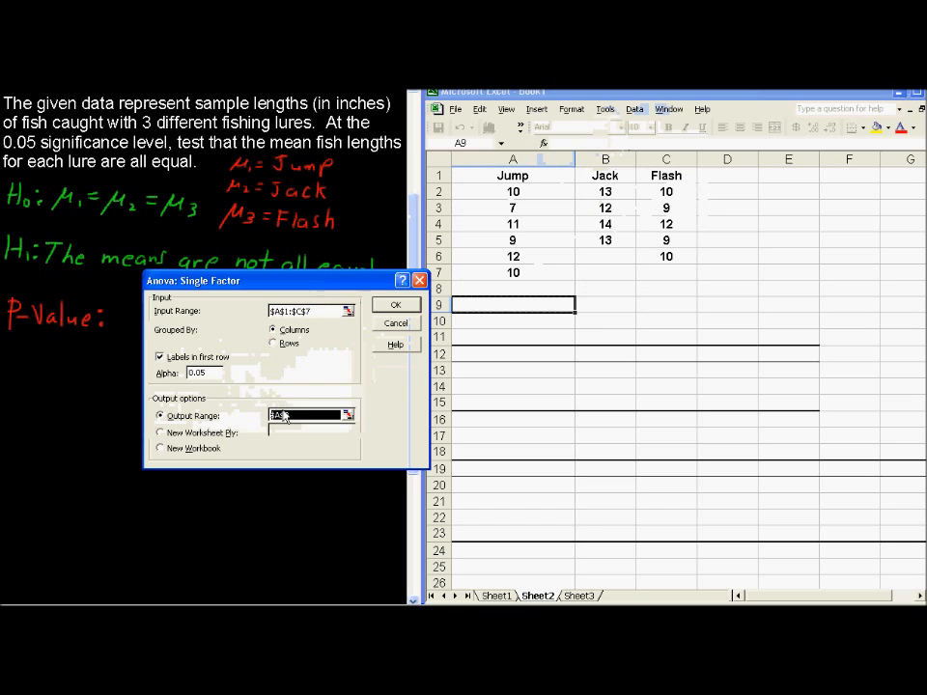
left_click(514, 305)
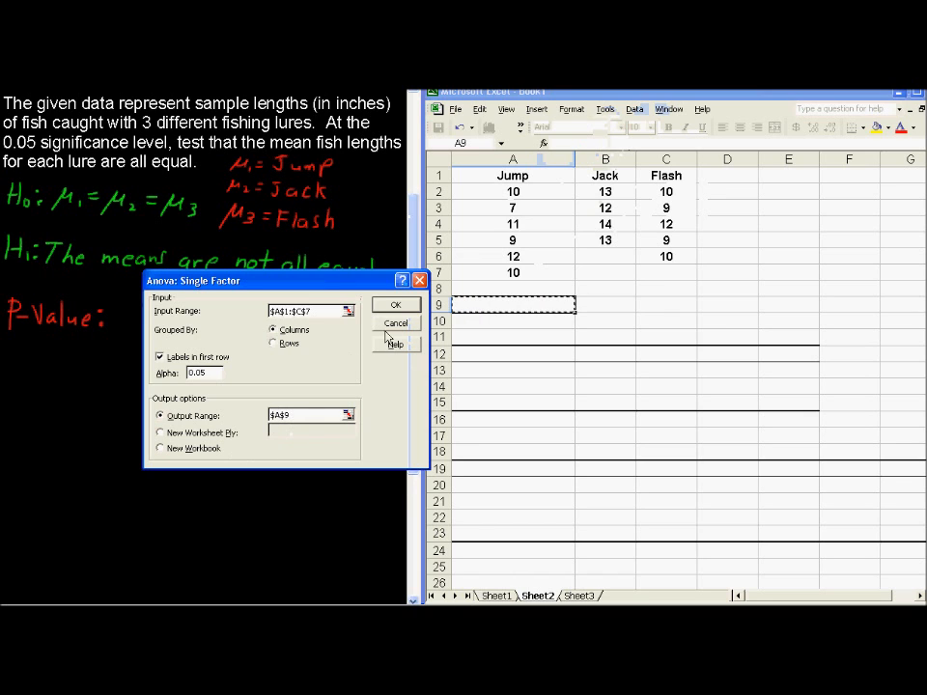
- Run the ANOVA, producing the summary and table with F = 7.38 and p = 0.008
left_click(396, 305)
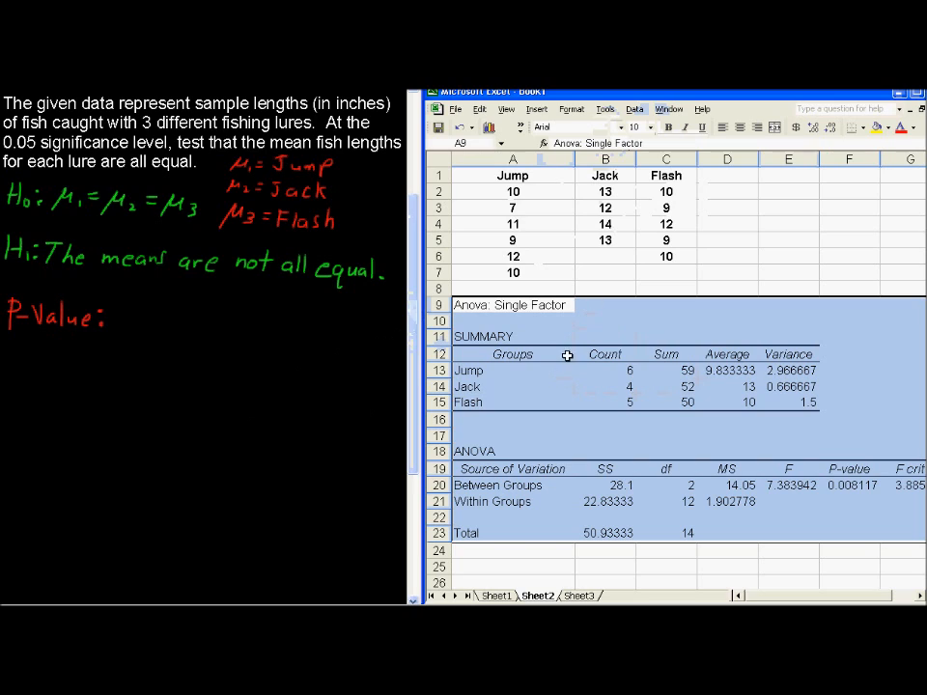
mouse_move(614, 421)
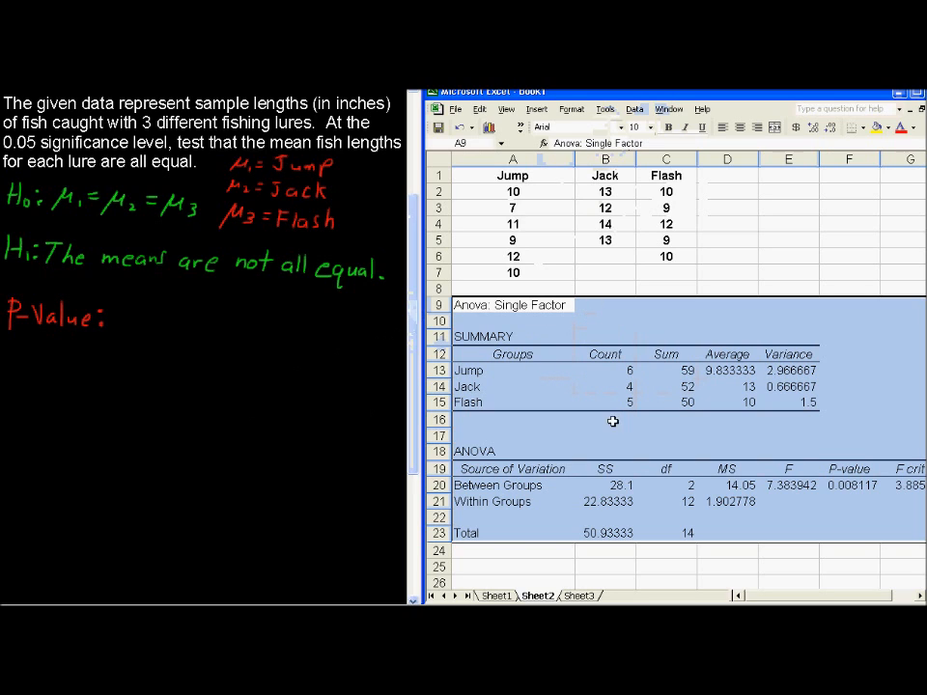
mouse_move(527, 373)
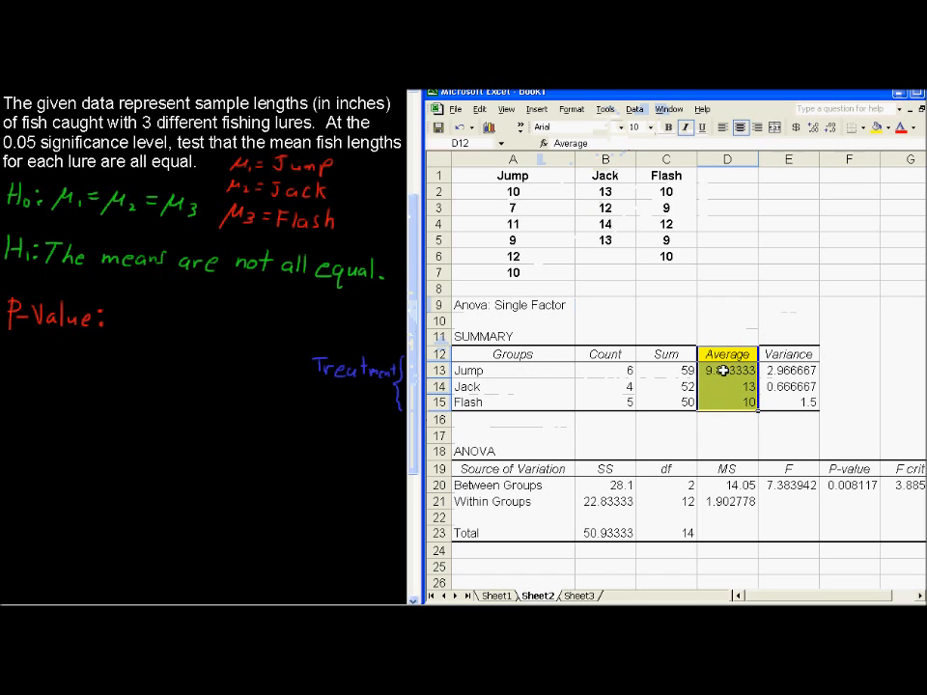
- Point out the lure averages 9.83, 13, 10 and the Jack variance in the summary
left_click(726, 371)
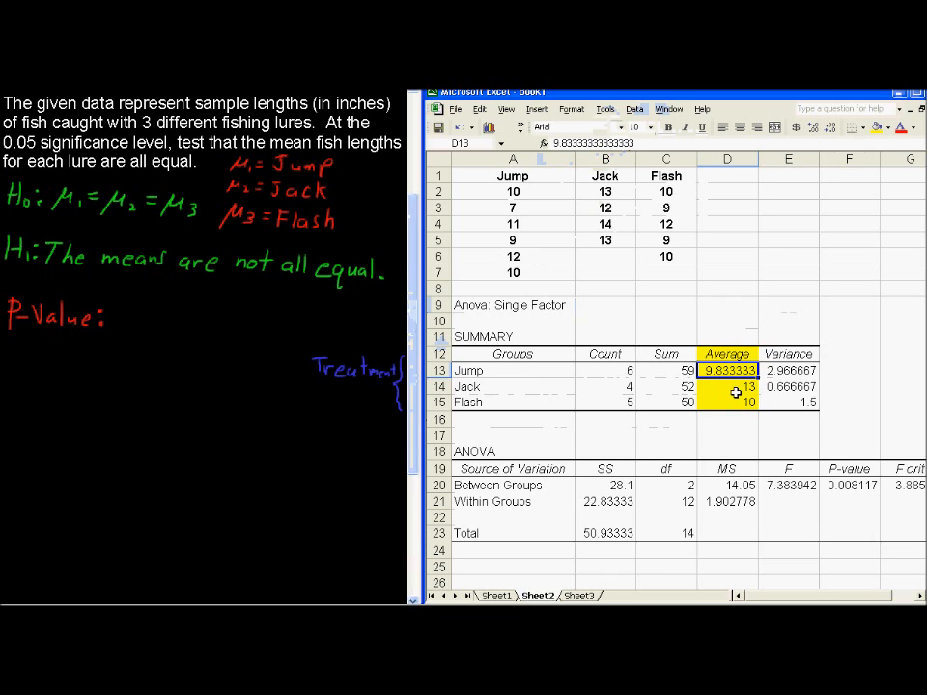
mouse_move(610, 236)
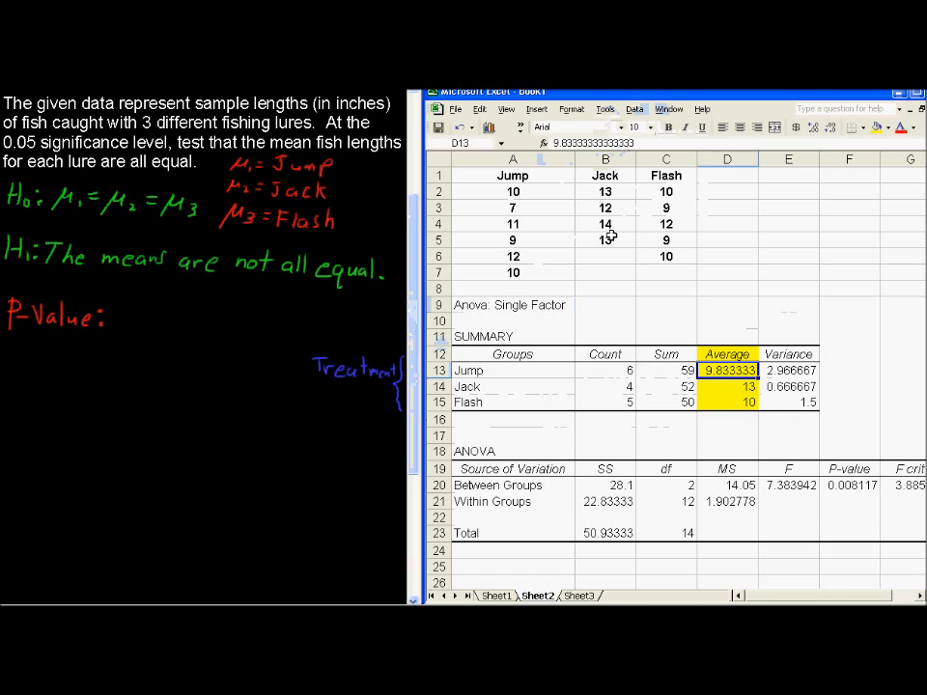
left_click(788, 386)
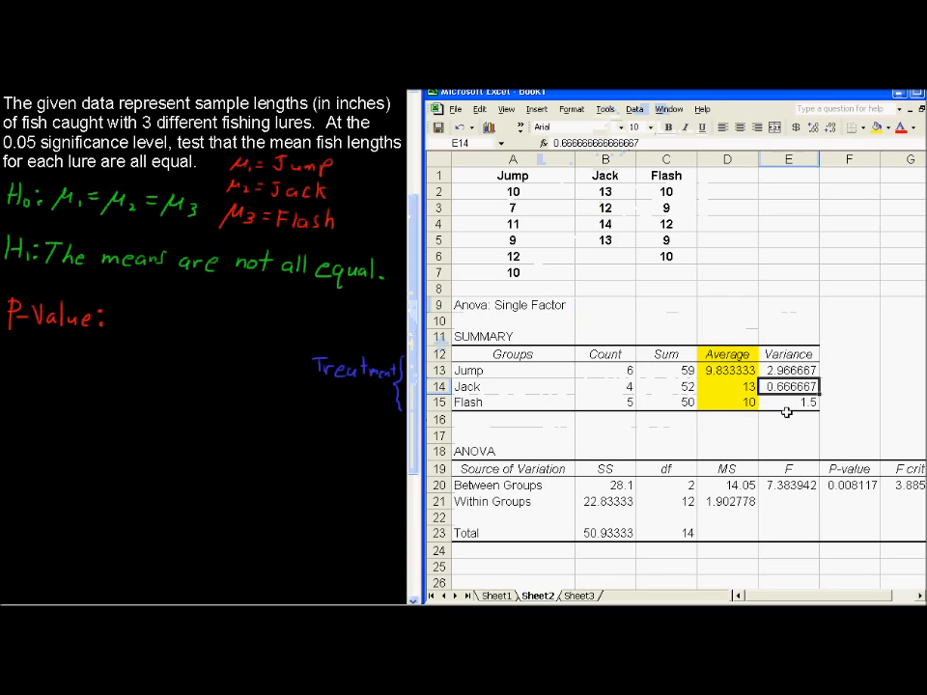
mouse_move(711, 355)
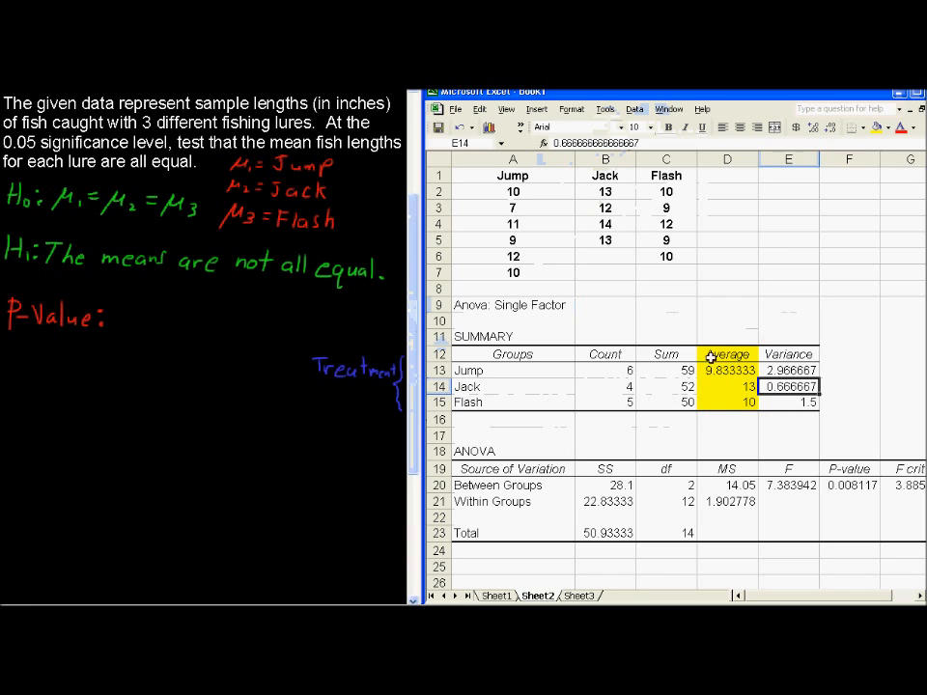
mouse_move(713, 406)
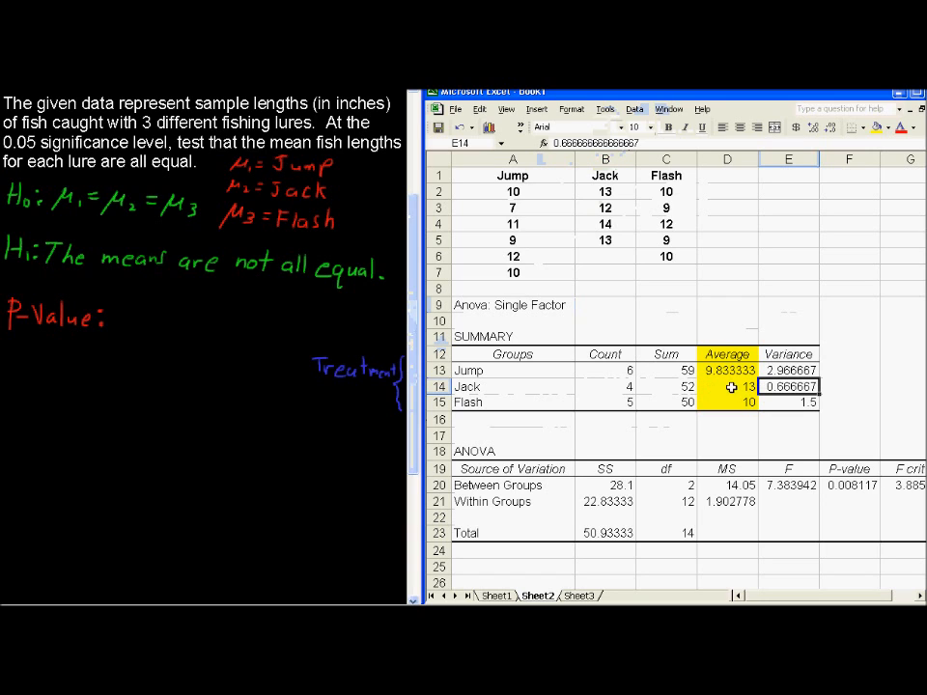
left_click(726, 387)
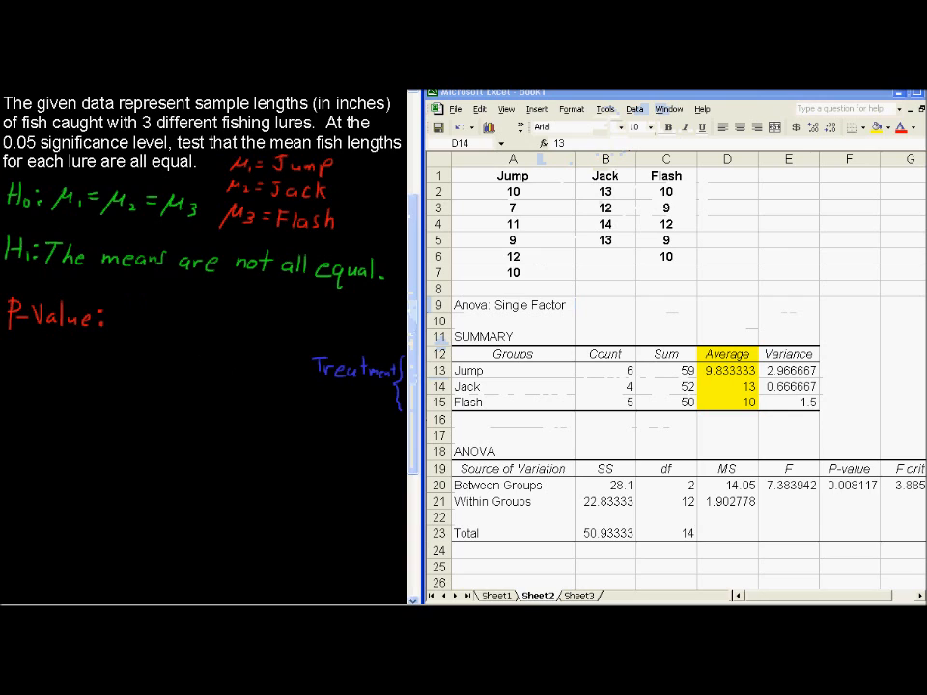
mouse_move(255, 327)
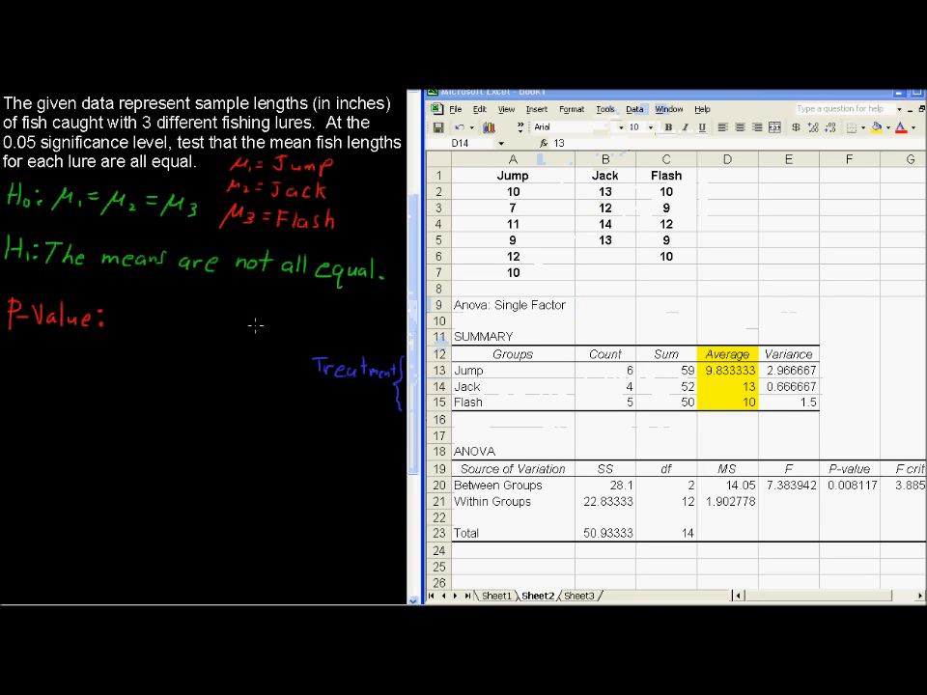
mouse_move(263, 305)
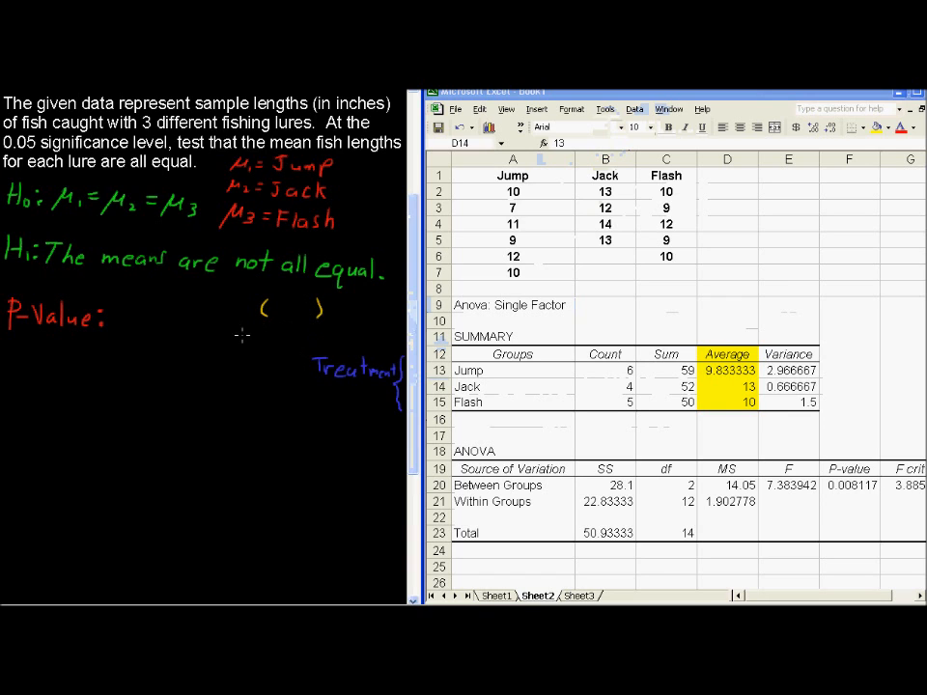
mouse_move(278, 338)
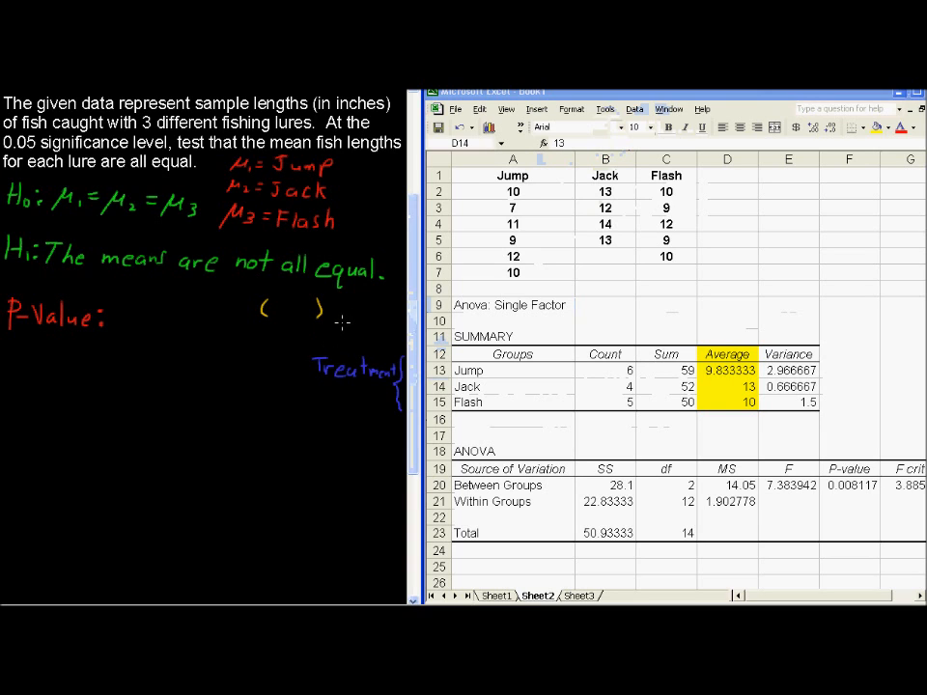
mouse_move(338, 326)
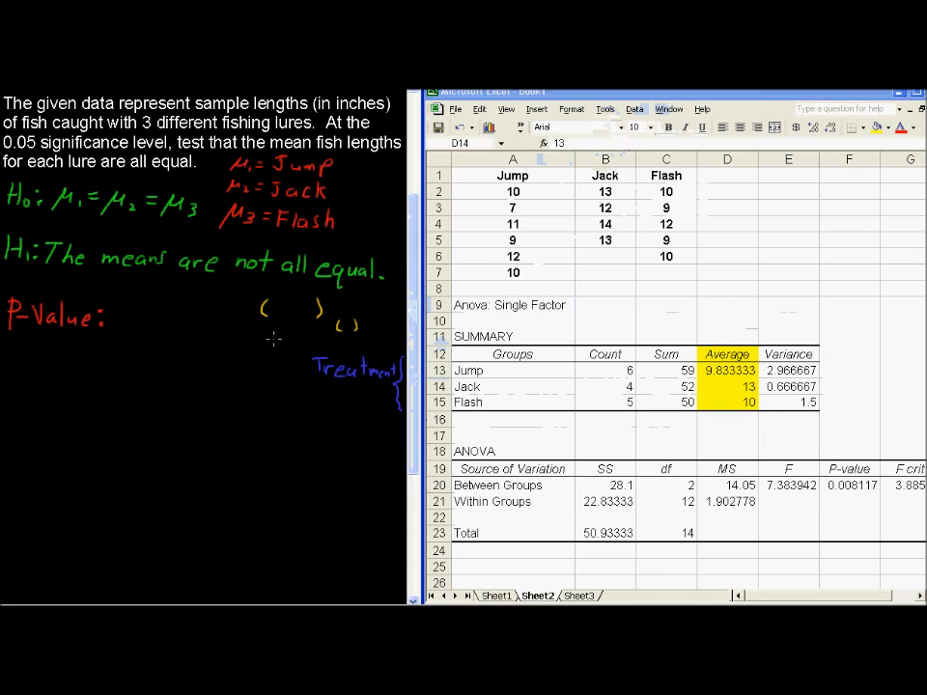
mouse_move(788, 410)
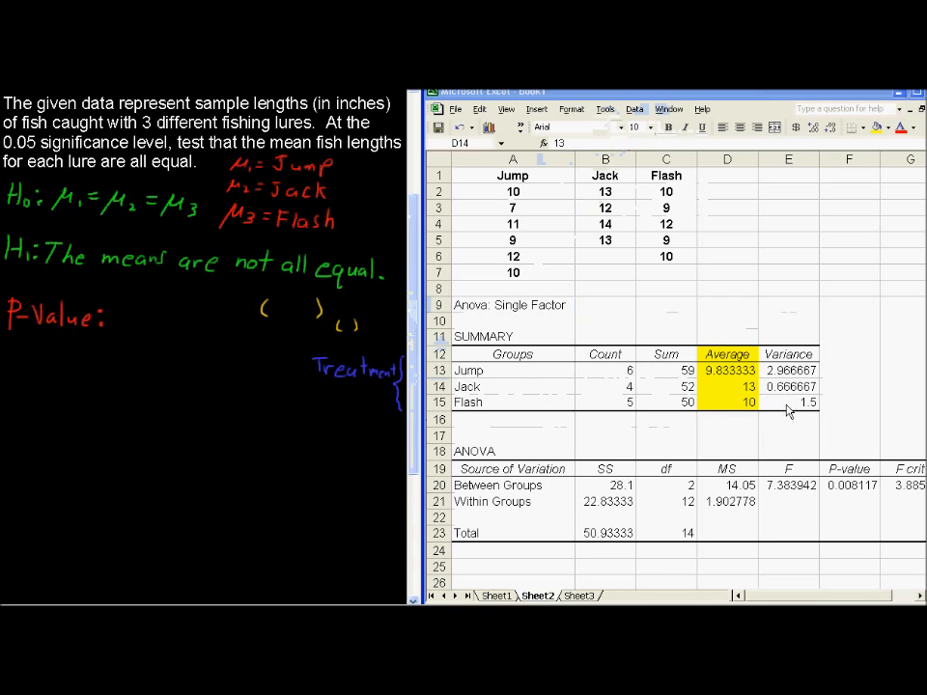
mouse_move(293, 336)
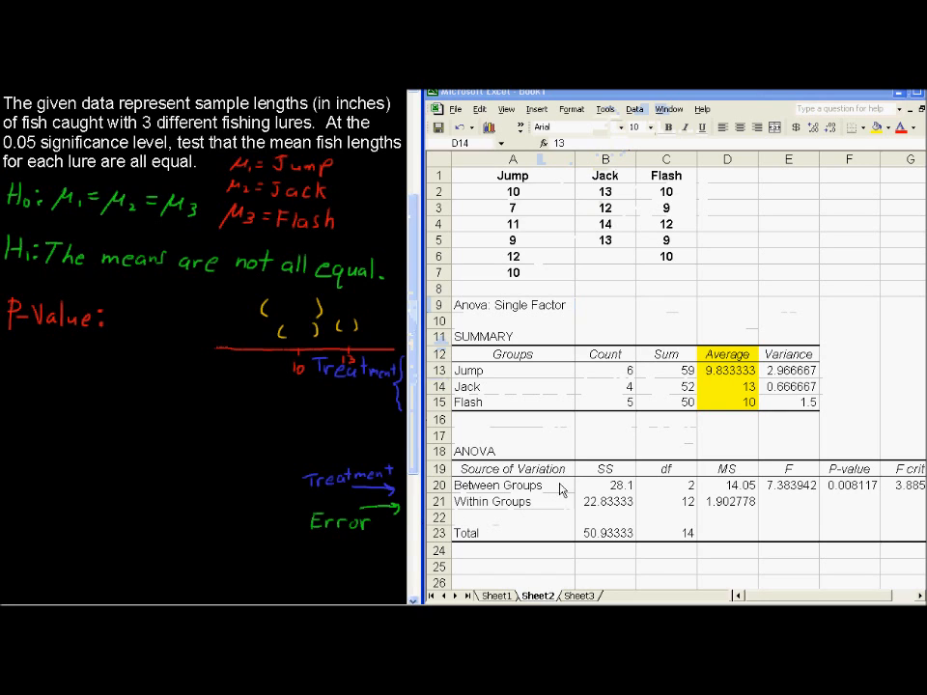
mouse_move(614, 520)
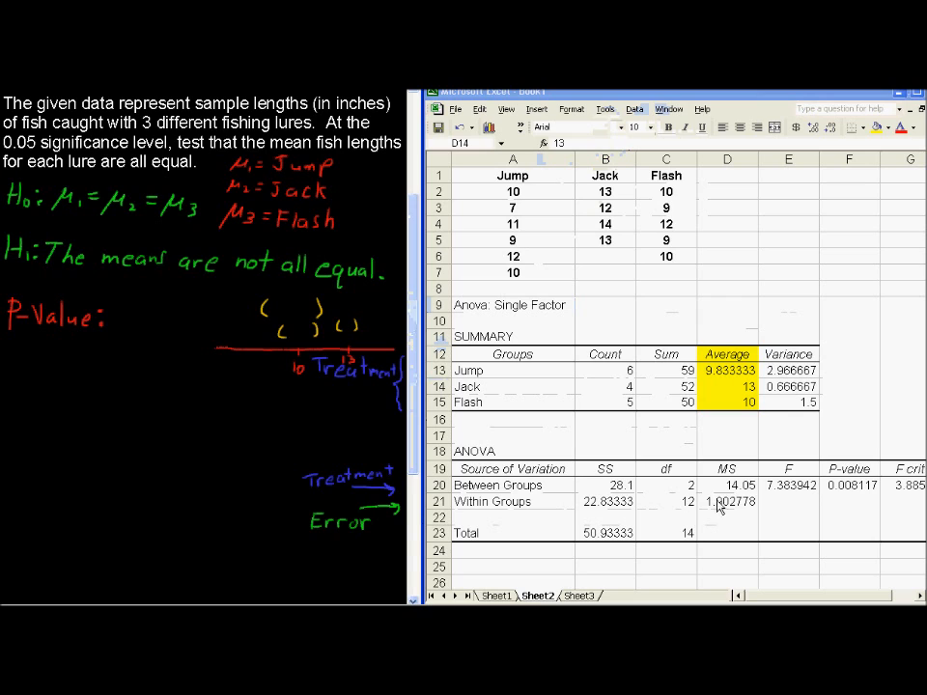
mouse_move(848, 492)
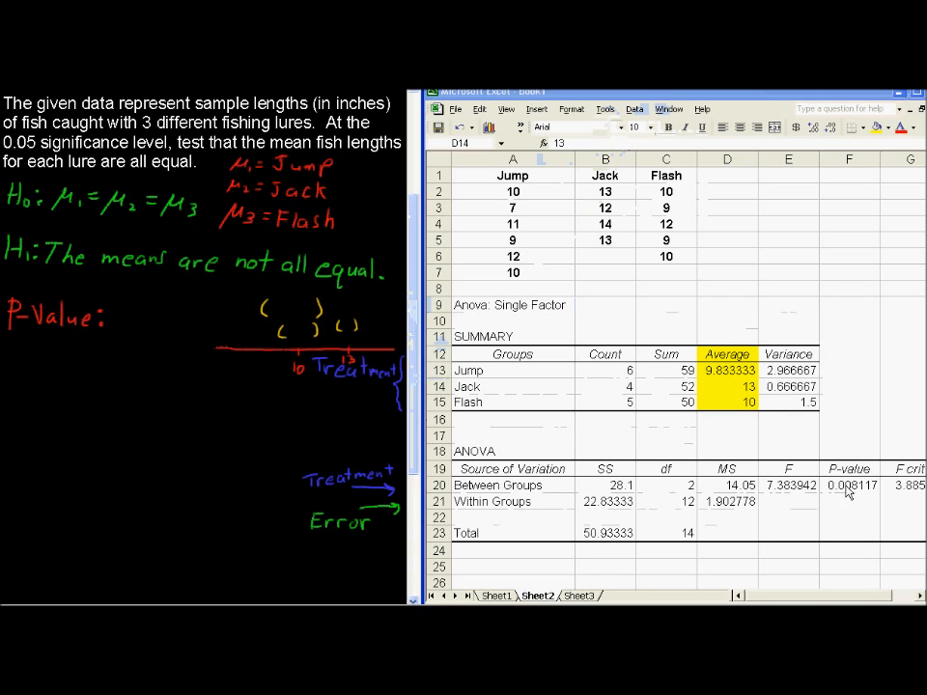
left_click(850, 485)
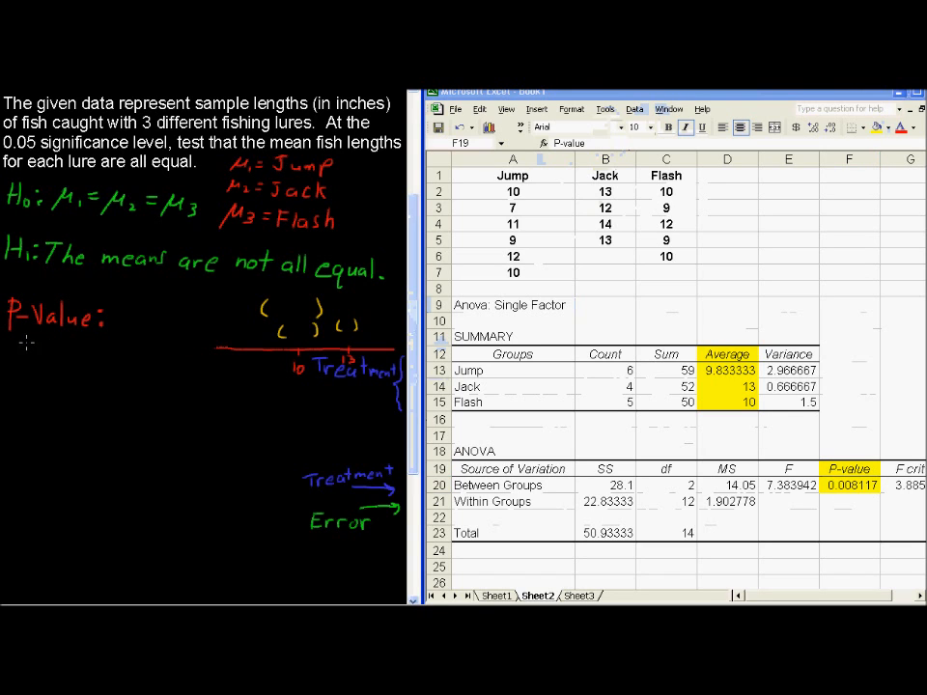
- Write p = 0.0081 < 0.05 and the conclusion 'Reject the Null' beside the output
type("0.0")
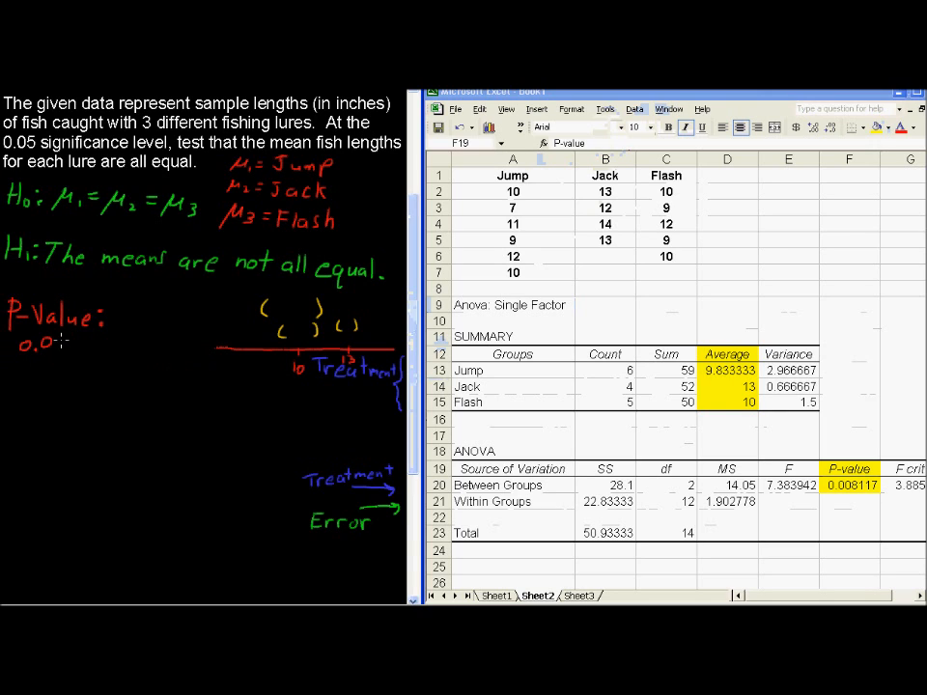
type("08")
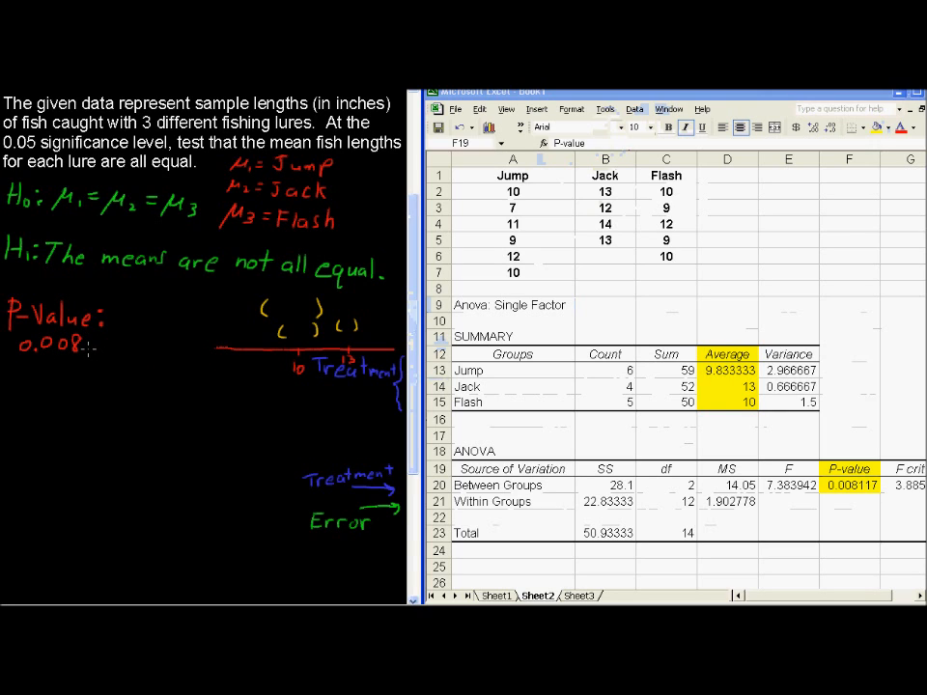
type("1 < 0.05")
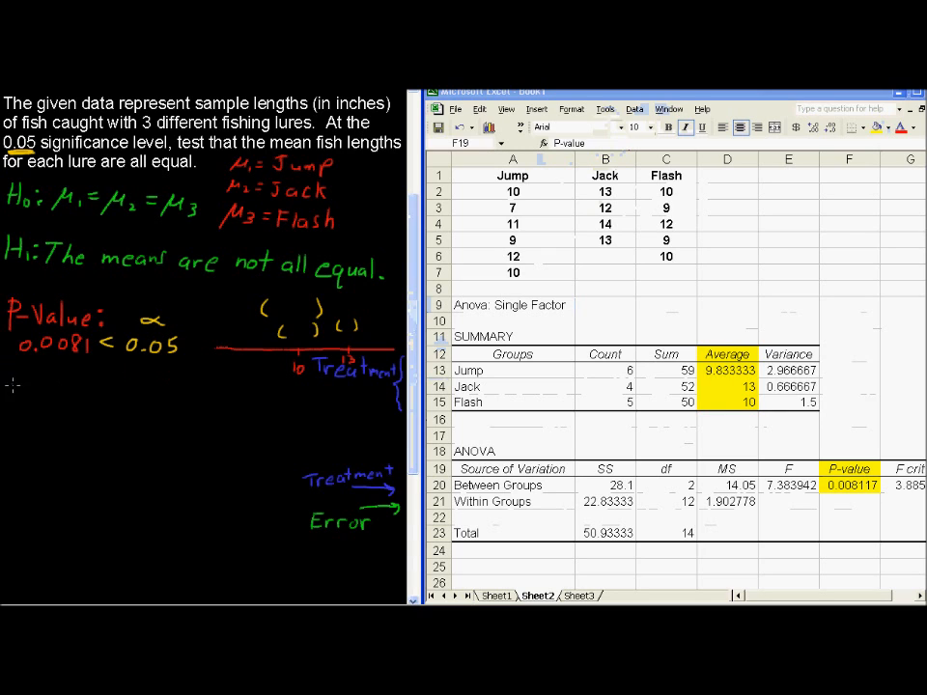
type("Reject the Null.")
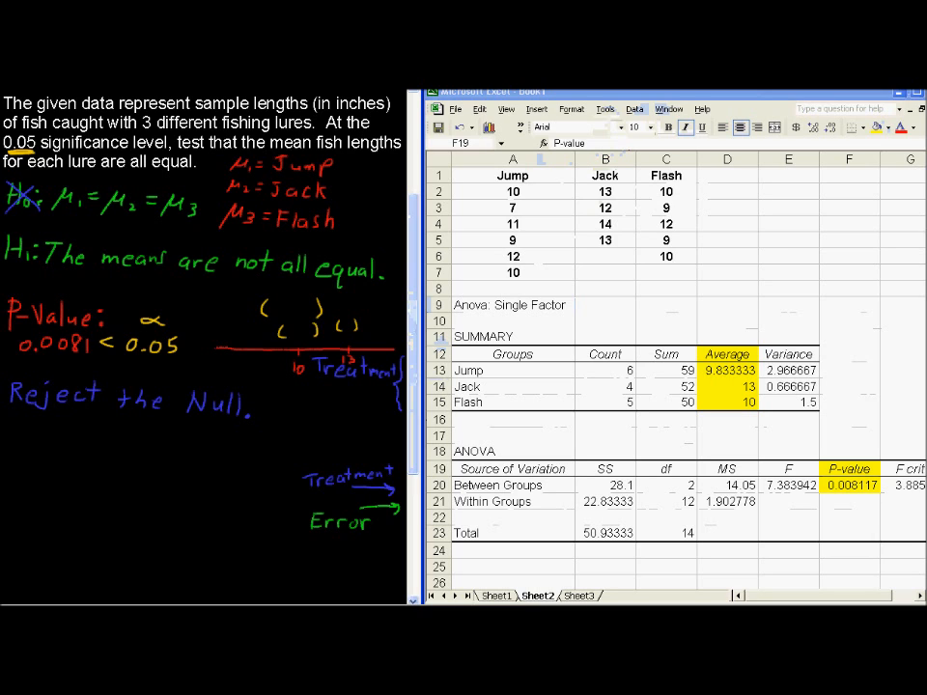
mouse_move(21, 431)
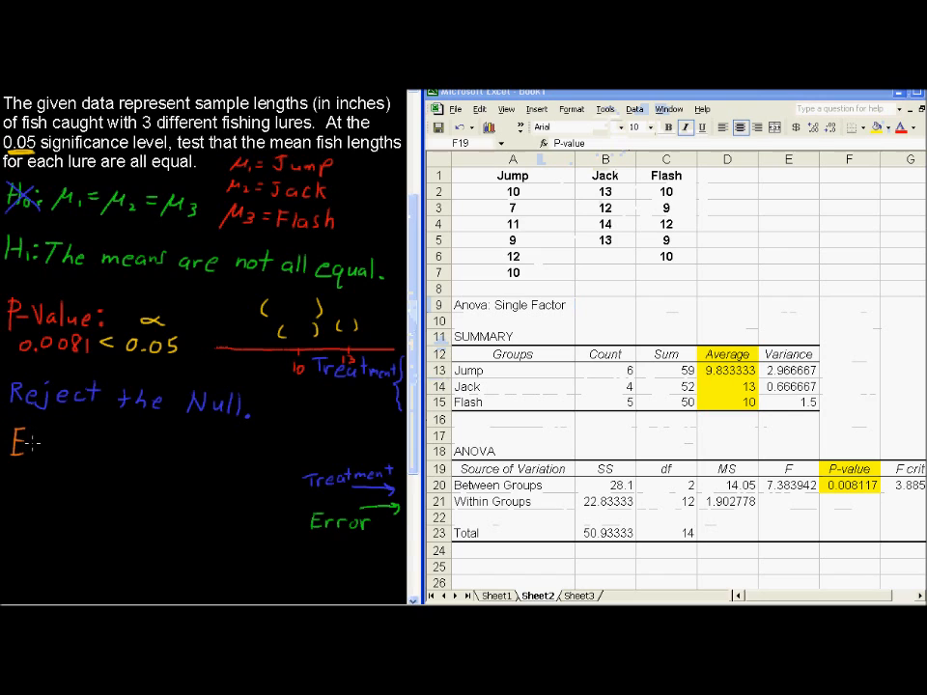
type("vidence Suggests")
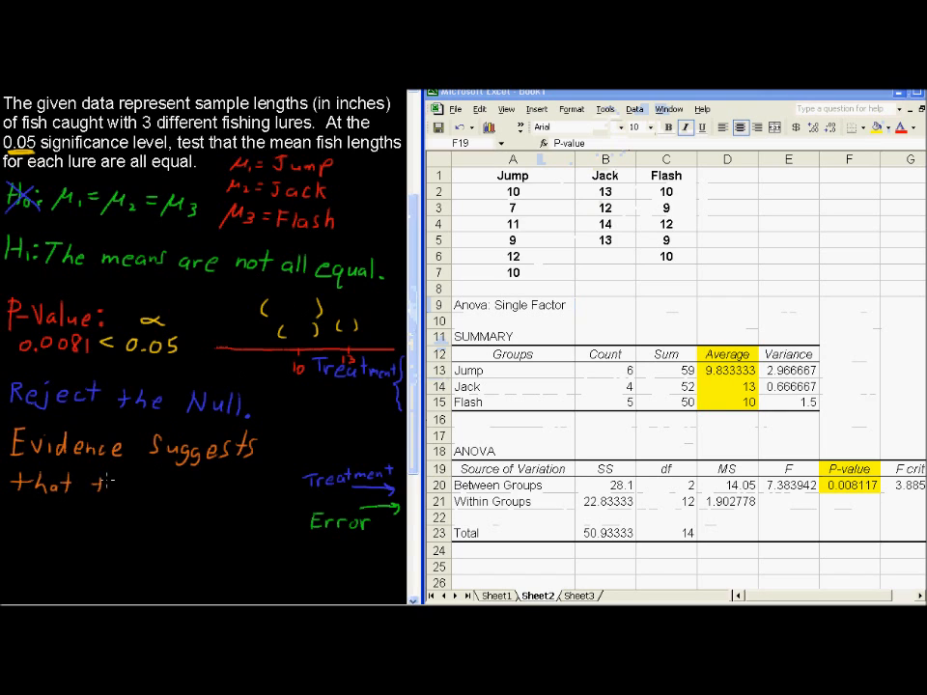
type("th")
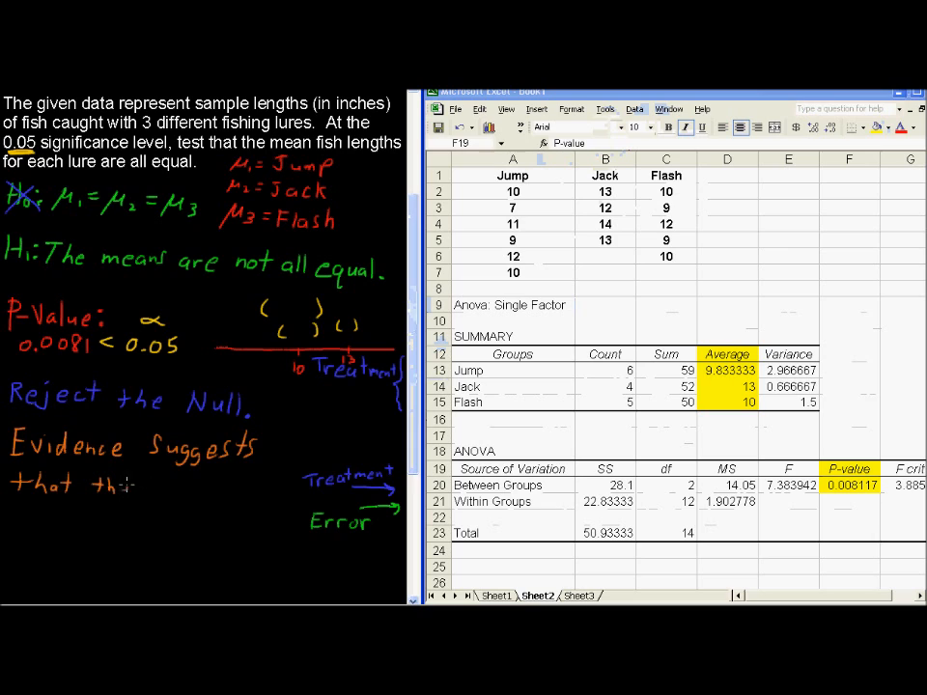